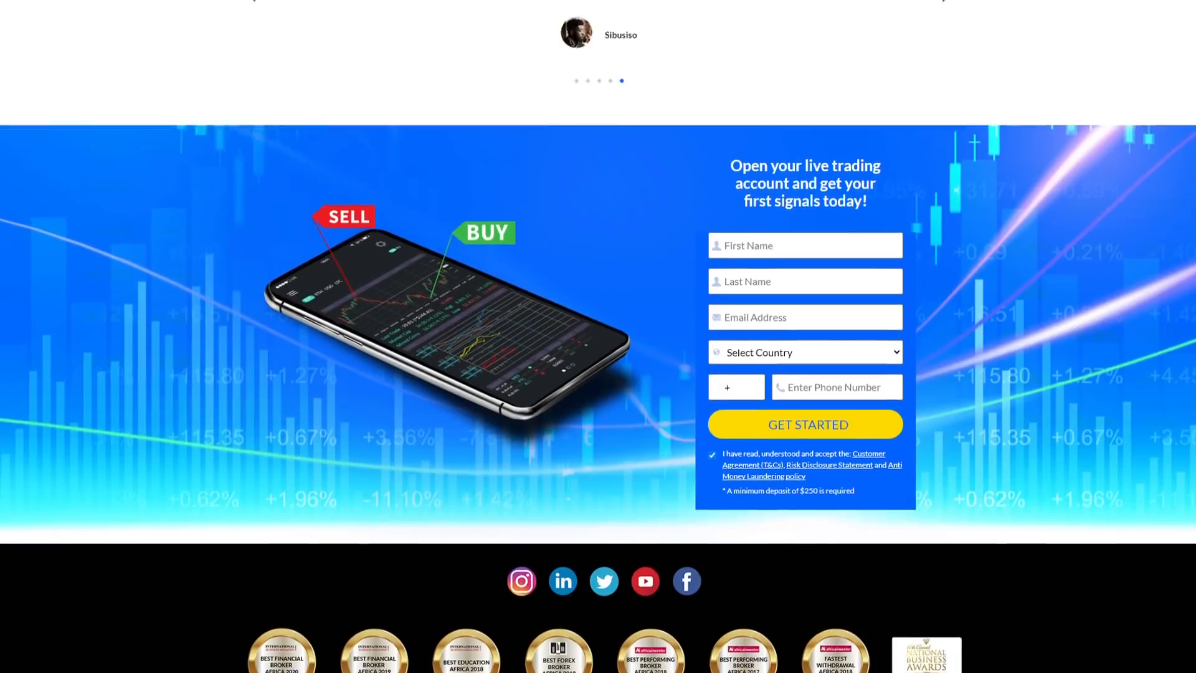
Open cmtrading.com's Contact Us page from the left floating menu.
scroll(down, 3)
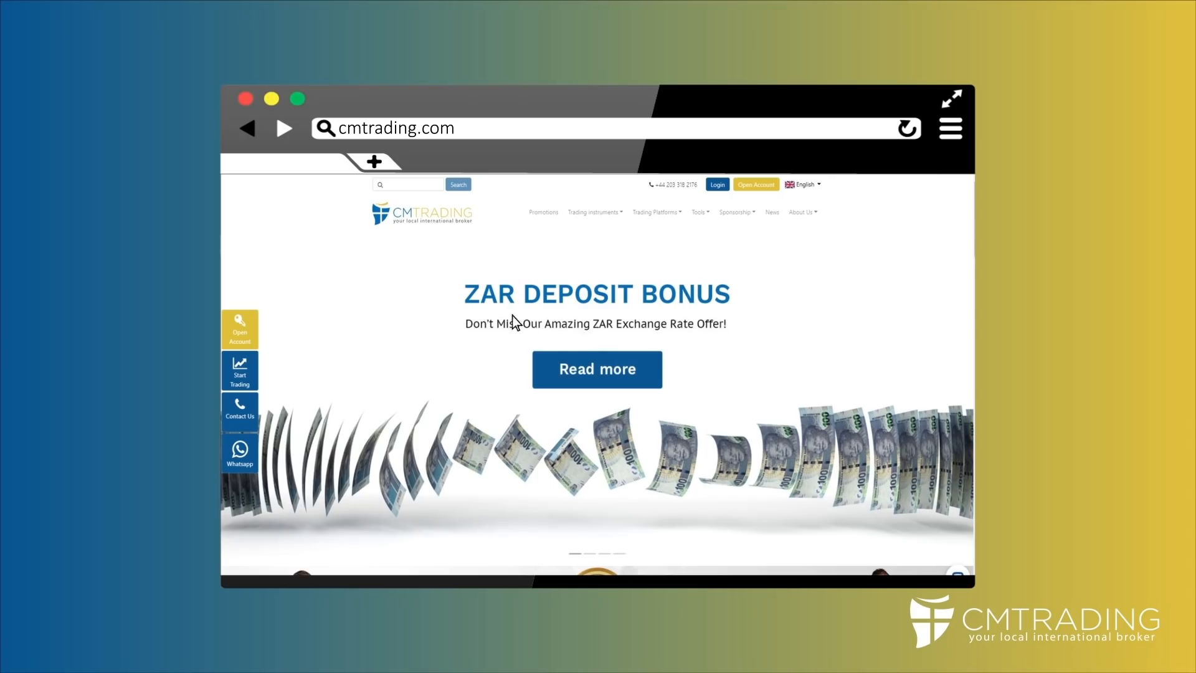
click(239, 411)
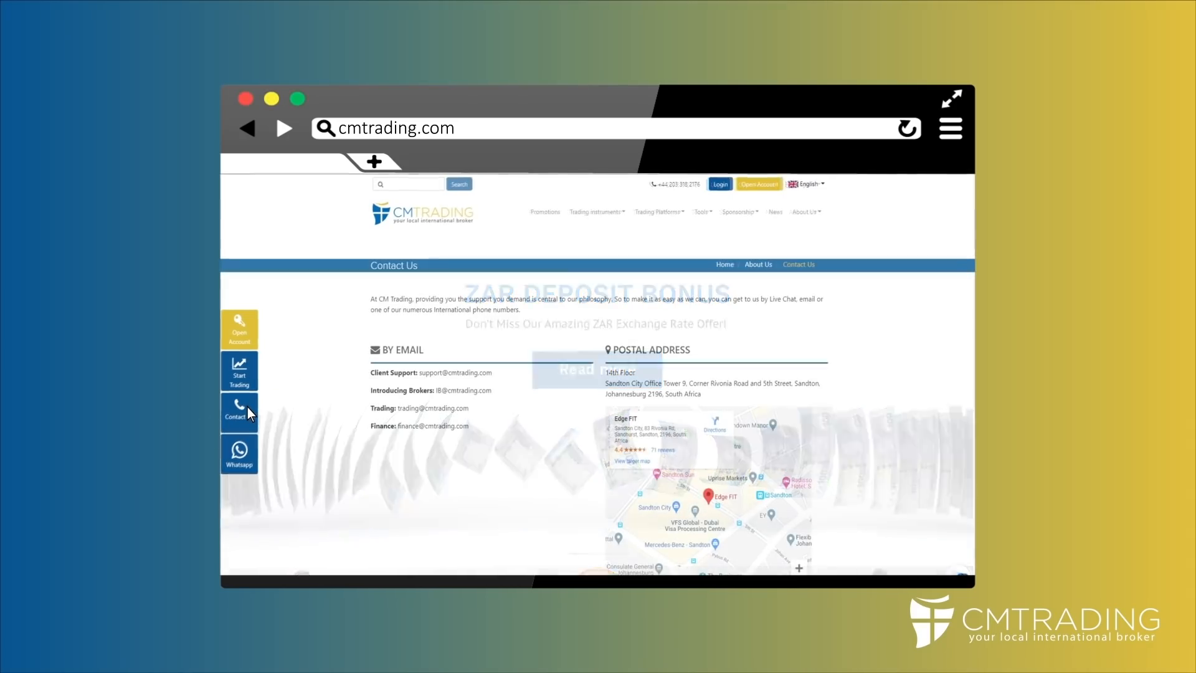